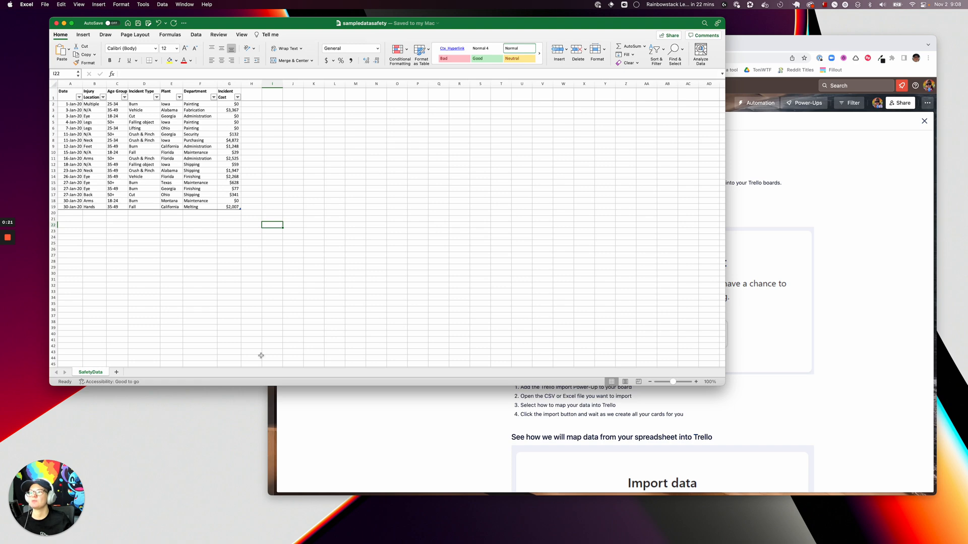
{"action": "mouse_move", "coordinate": [314, 384]}
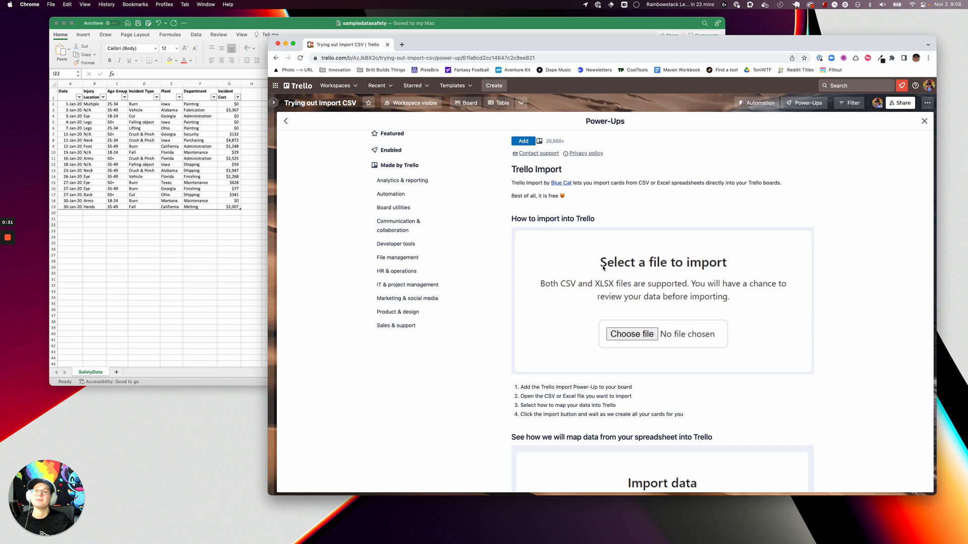
- Add the Import to Trello by Blue Cat Power-Up and confirm, bringing up its file-import page
{"action": "scroll", "scroll_direction": "down", "scroll_amount": 3}
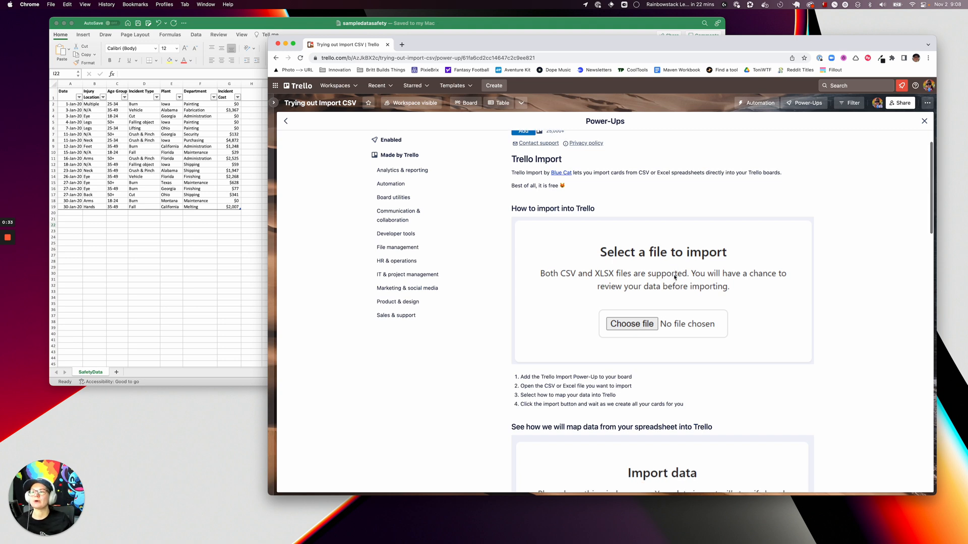
{"action": "scroll", "scroll_direction": "down", "scroll_amount": 3}
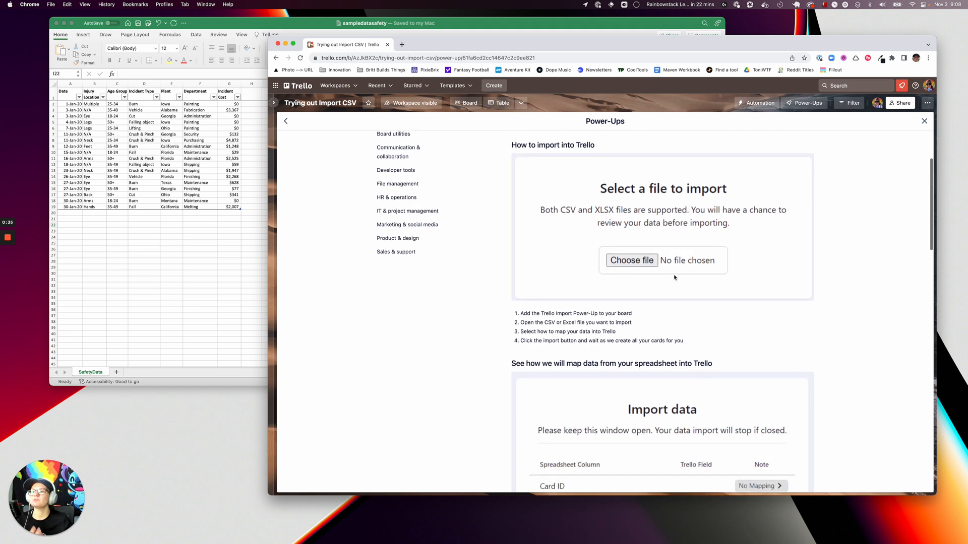
{"action": "scroll", "scroll_direction": "down", "scroll_amount": 3}
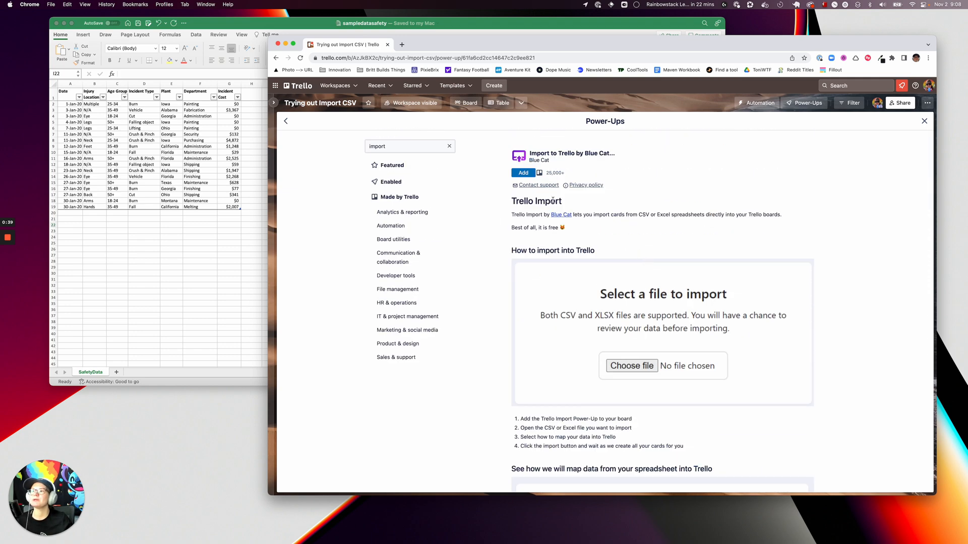
{"action": "left_click", "coordinate": [522, 172]}
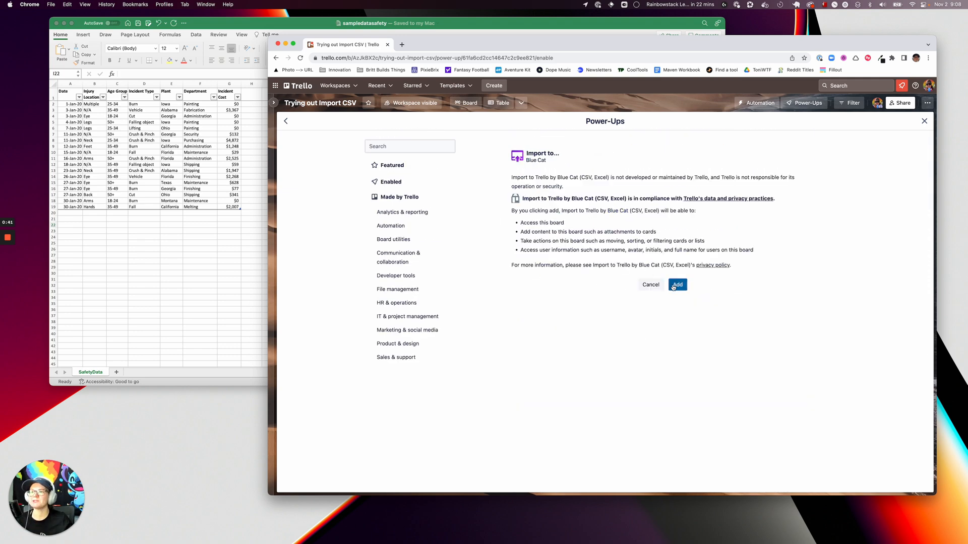
{"action": "left_click", "coordinate": [676, 284]}
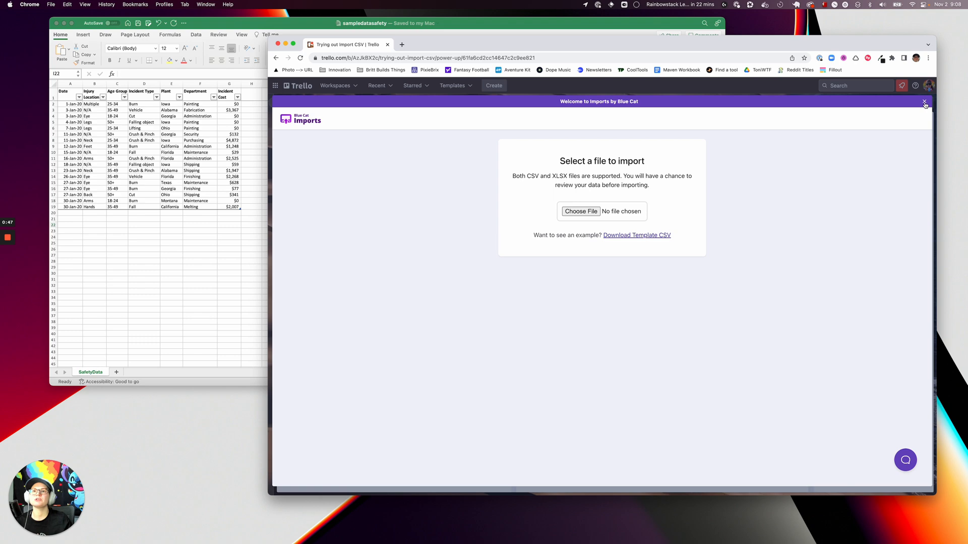
- Close the import page and bring the sampledatasafety workbook forward to review the incident rows
{"action": "left_click", "coordinate": [924, 102]}
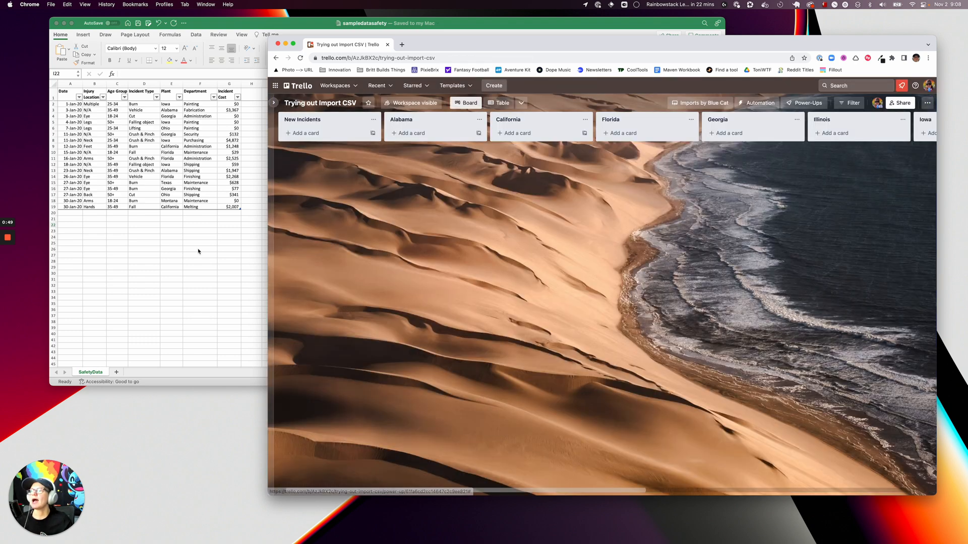
{"action": "left_click", "coordinate": [271, 223]}
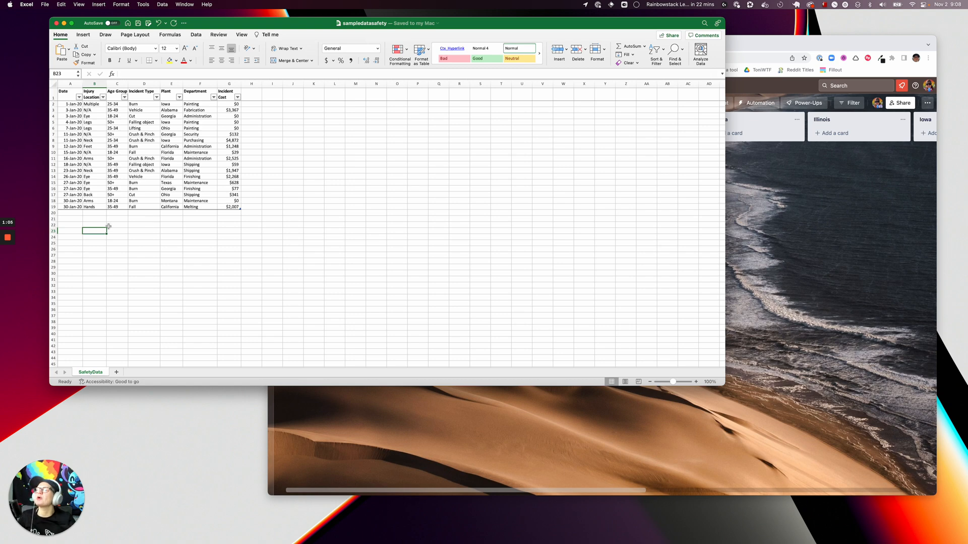
{"action": "mouse_move", "coordinate": [180, 207]}
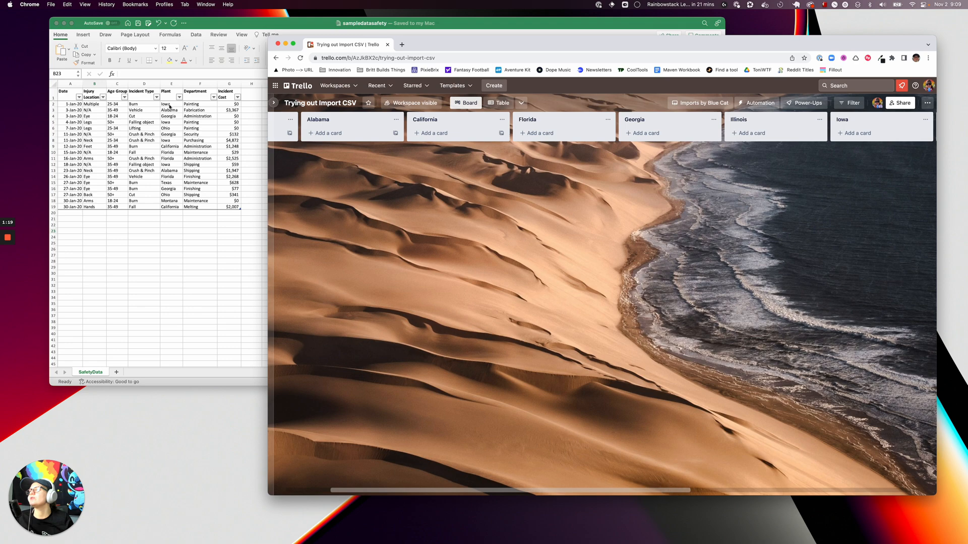
{"action": "mouse_move", "coordinate": [494, 191]}
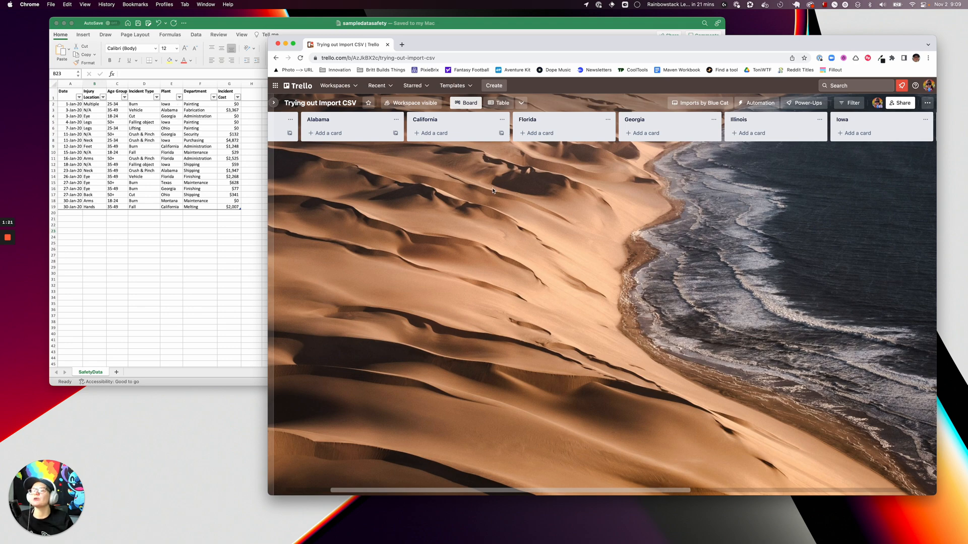
- Review the board's department labels and Cost/Location custom fields, then relaunch Imports by Blue Cat
{"action": "scroll", "scroll_direction": "right", "scroll_amount": 3}
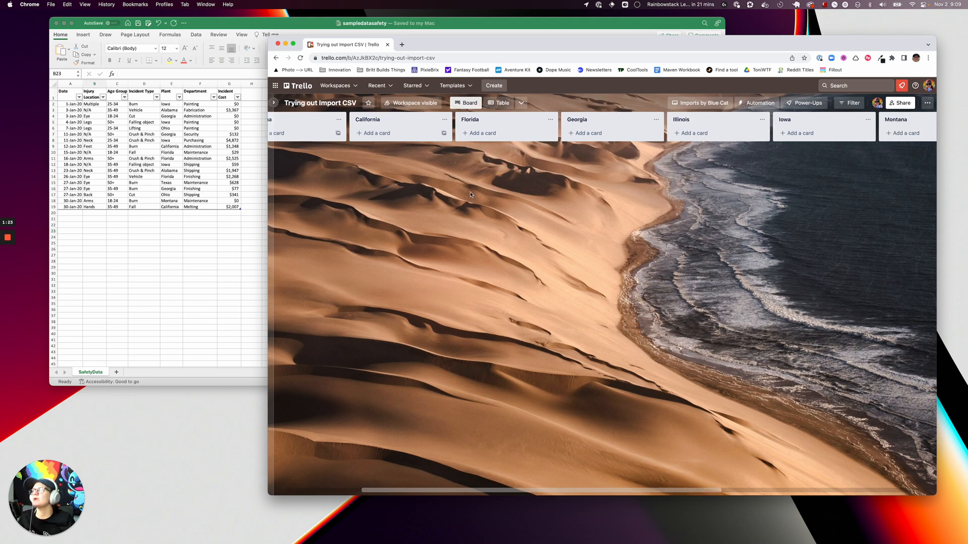
{"action": "left_click", "coordinate": [929, 103]}
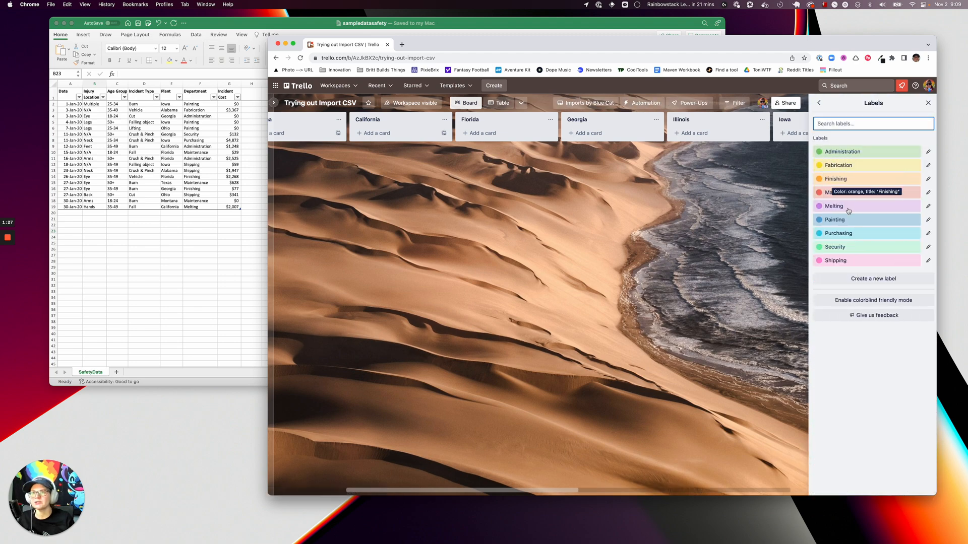
{"action": "left_click", "coordinate": [819, 103]}
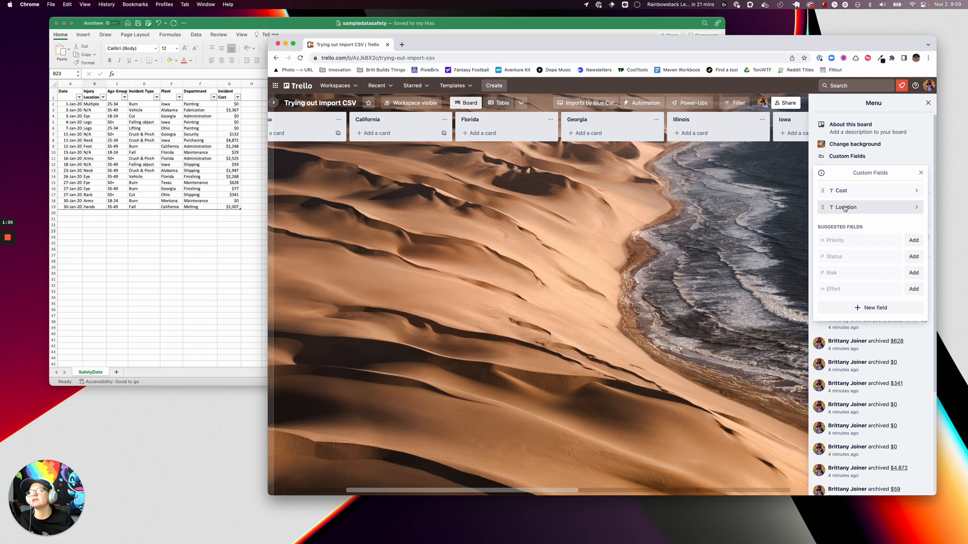
{"action": "left_click", "coordinate": [920, 172]}
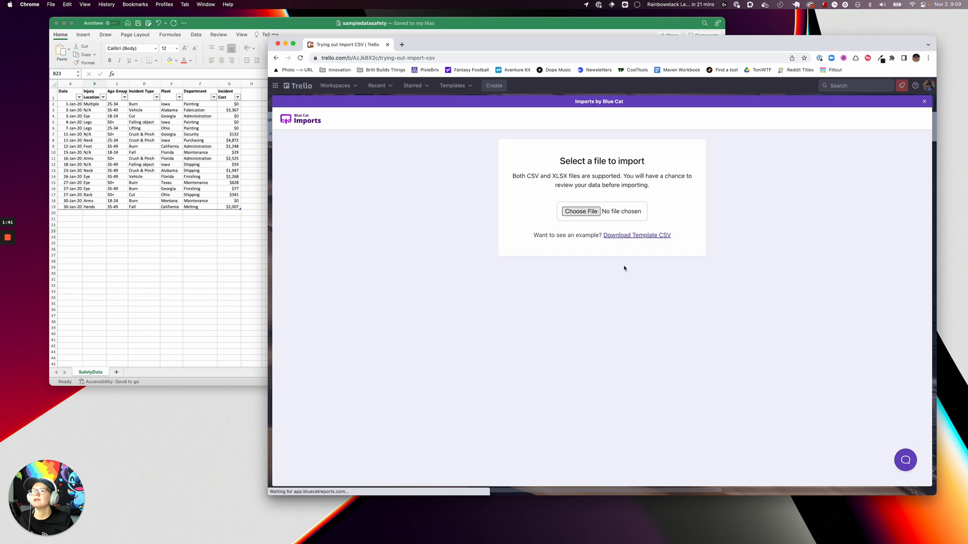
- Map Date to due date, Injury Location to Location, Age Group to description and Incident Type to card name
{"action": "left_click", "coordinate": [580, 211]}
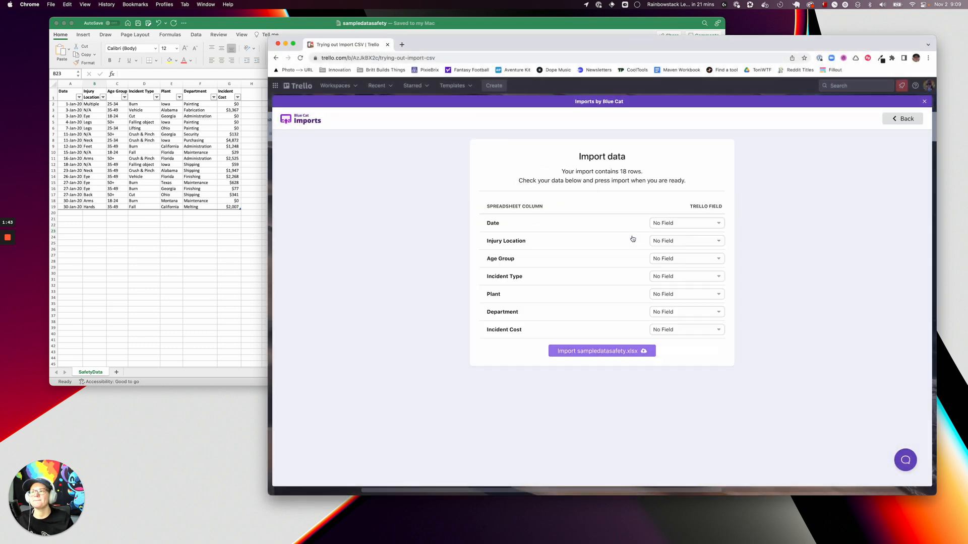
{"action": "mouse_move", "coordinate": [500, 240]}
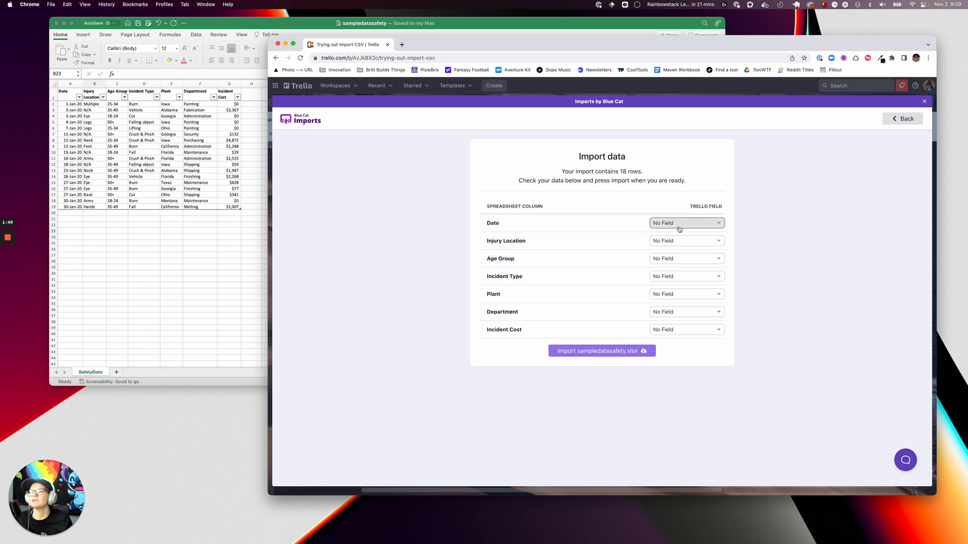
{"action": "left_click", "coordinate": [686, 222]}
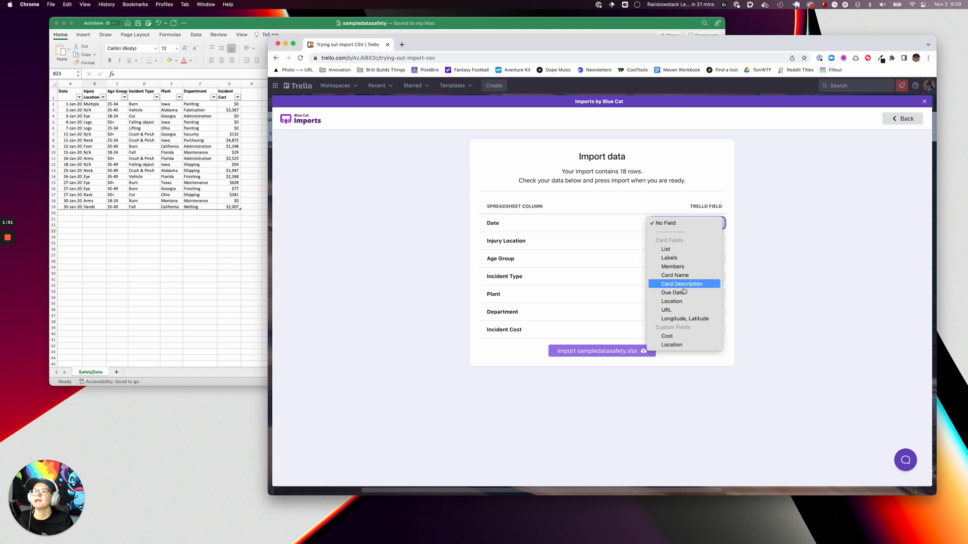
{"action": "left_click", "coordinate": [676, 293]}
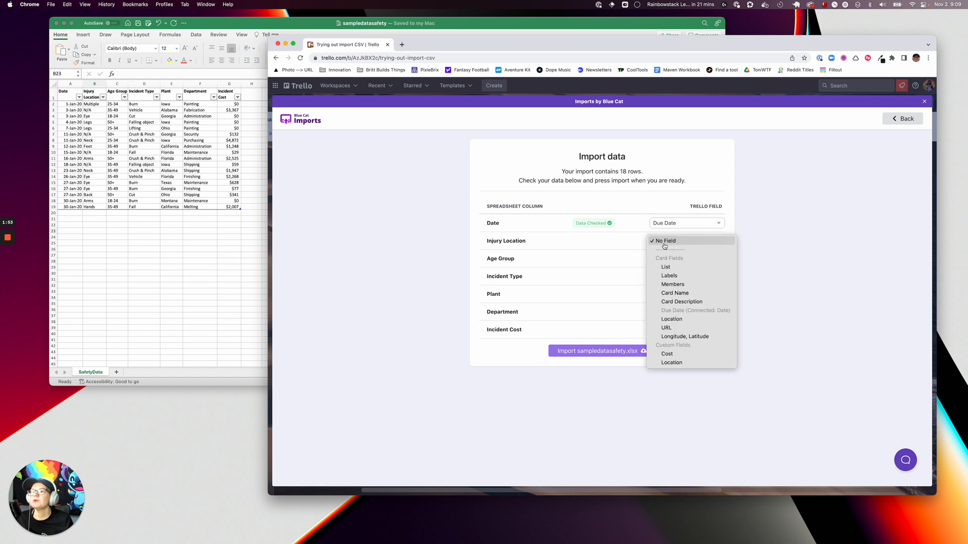
{"action": "mouse_move", "coordinate": [672, 362]}
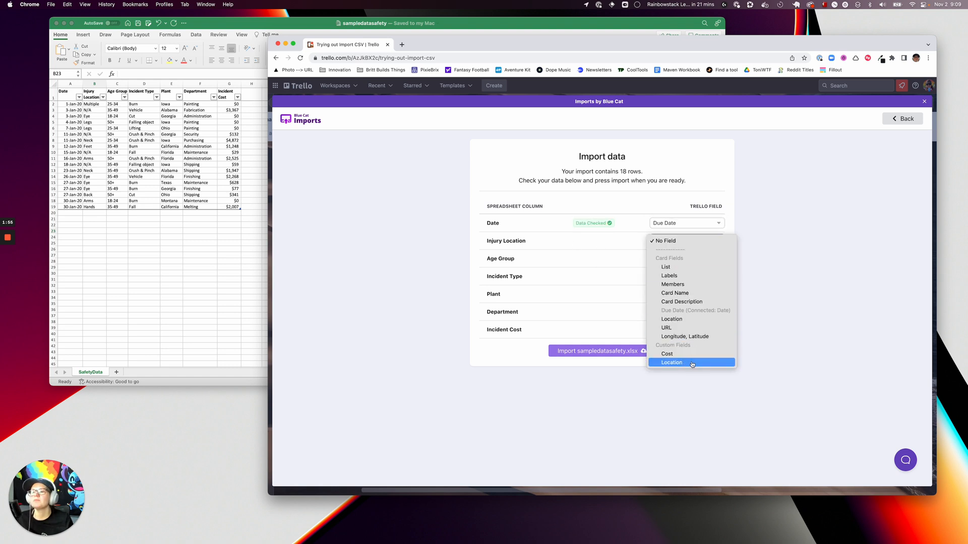
{"action": "left_click", "coordinate": [691, 362]}
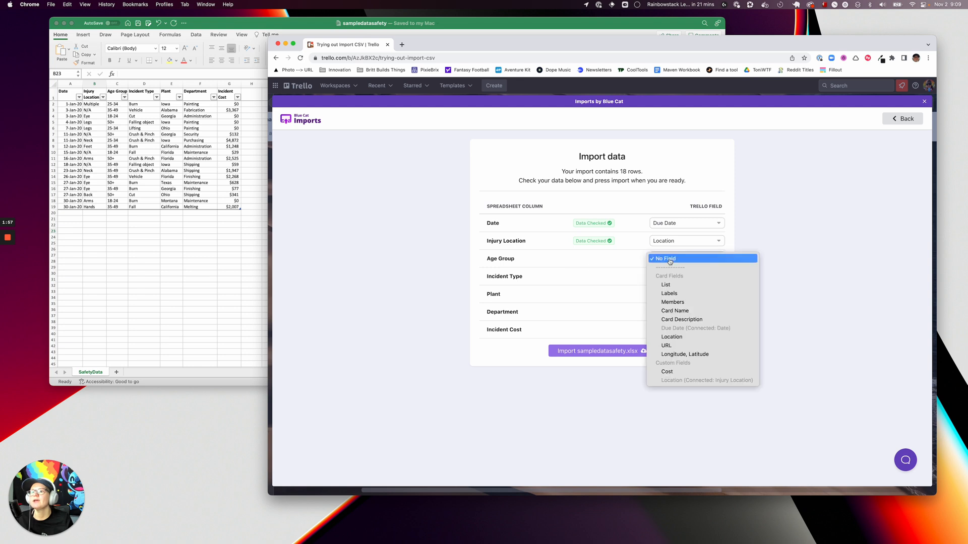
{"action": "mouse_move", "coordinate": [682, 320]}
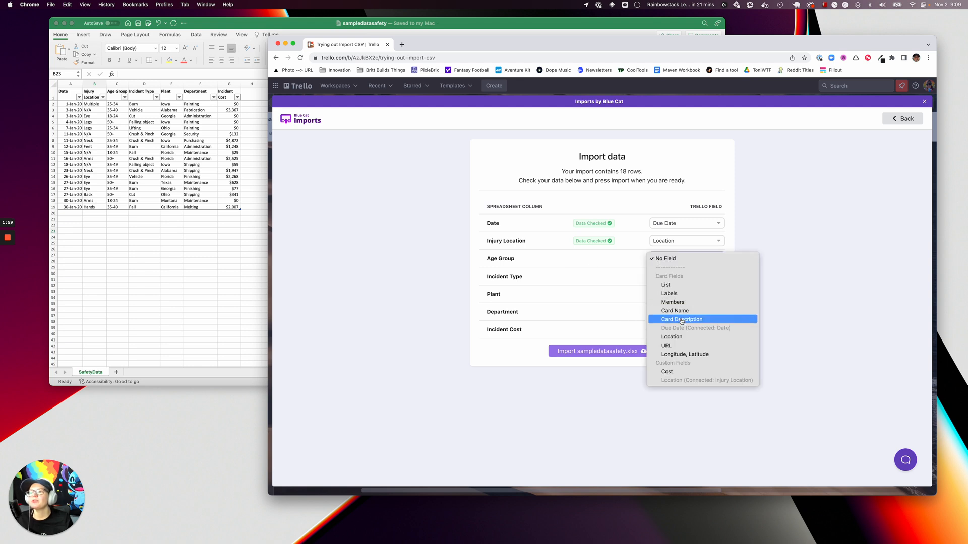
{"action": "left_click", "coordinate": [681, 319]}
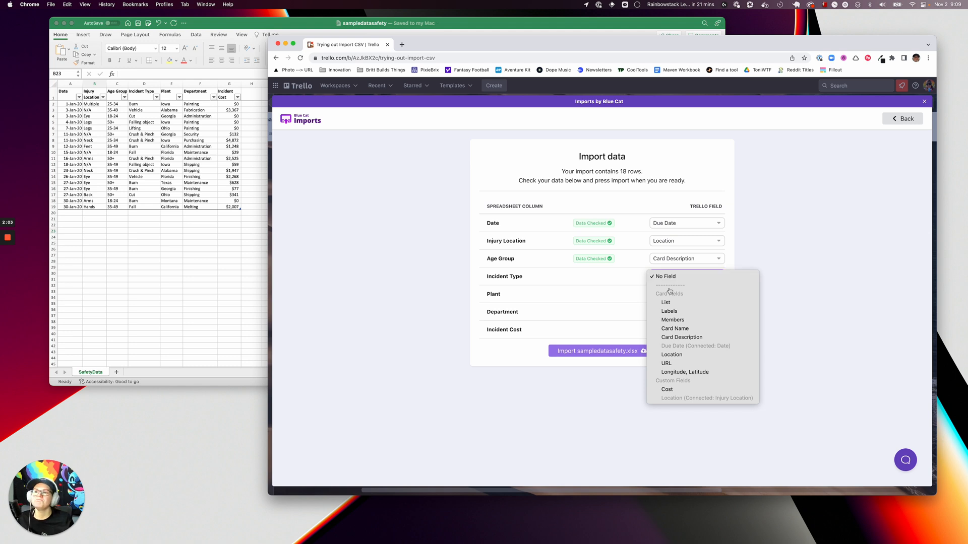
{"action": "left_click", "coordinate": [674, 329]}
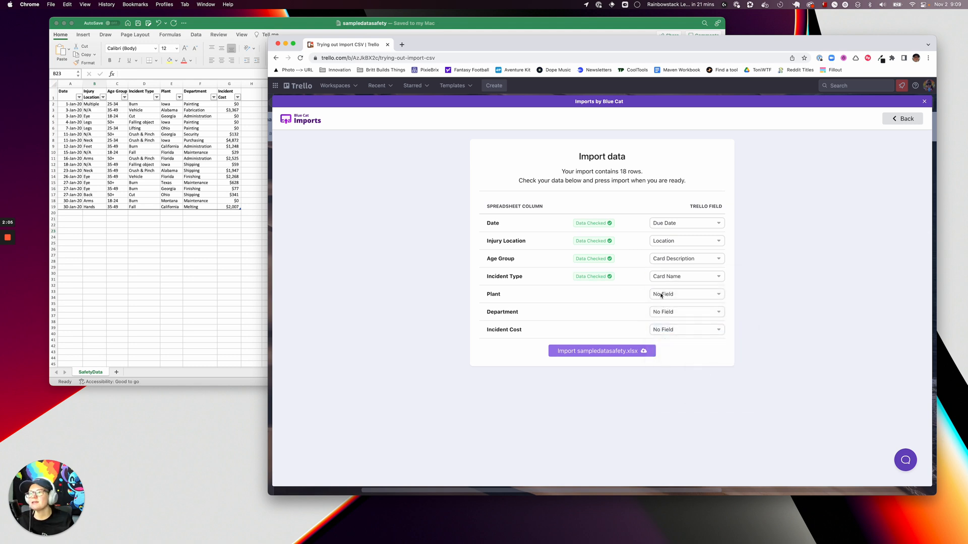
- Map Plant to list, Department to labels and Incident Cost to Cost, then import sampledatasafety.xlsx's 18 rows
{"action": "left_click", "coordinate": [686, 294]}
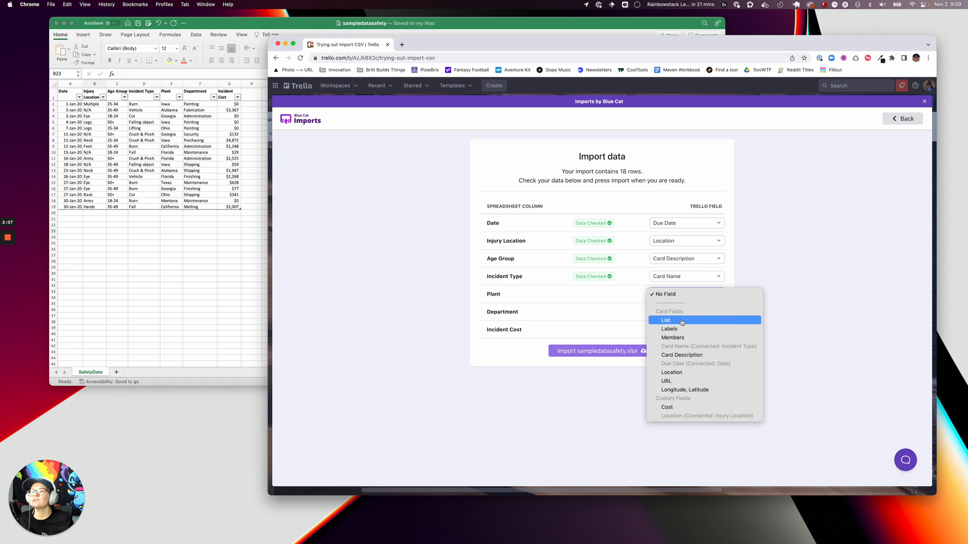
{"action": "left_click", "coordinate": [666, 320]}
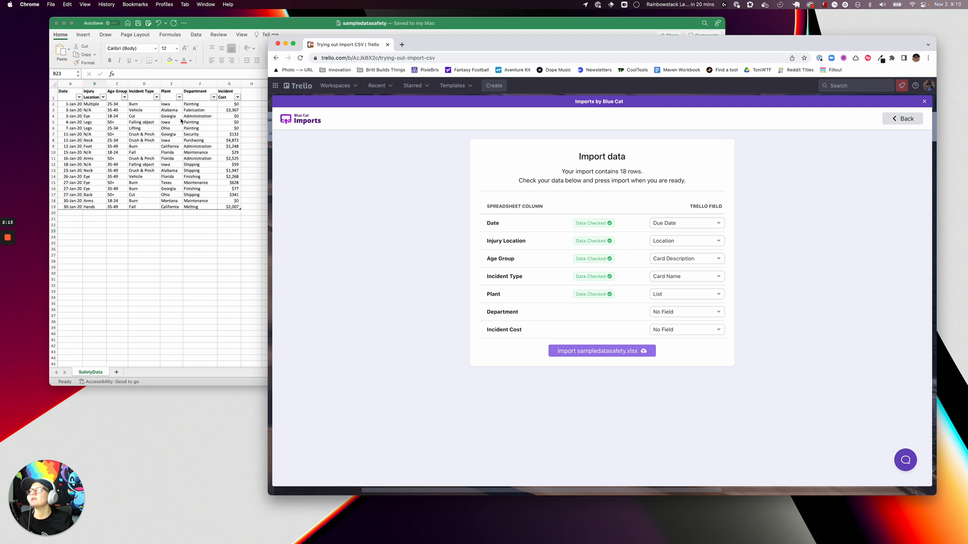
{"action": "mouse_move", "coordinate": [175, 155]}
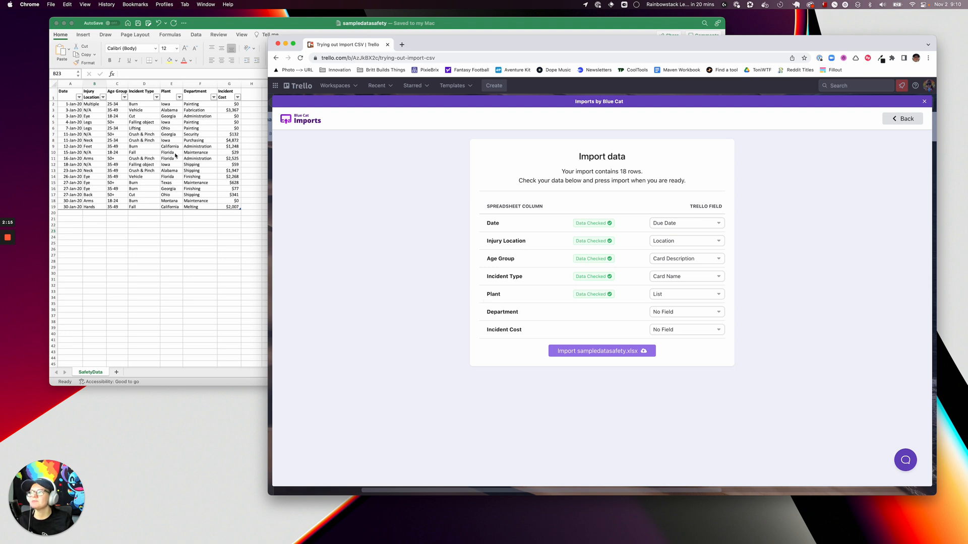
{"action": "mouse_move", "coordinate": [517, 263]}
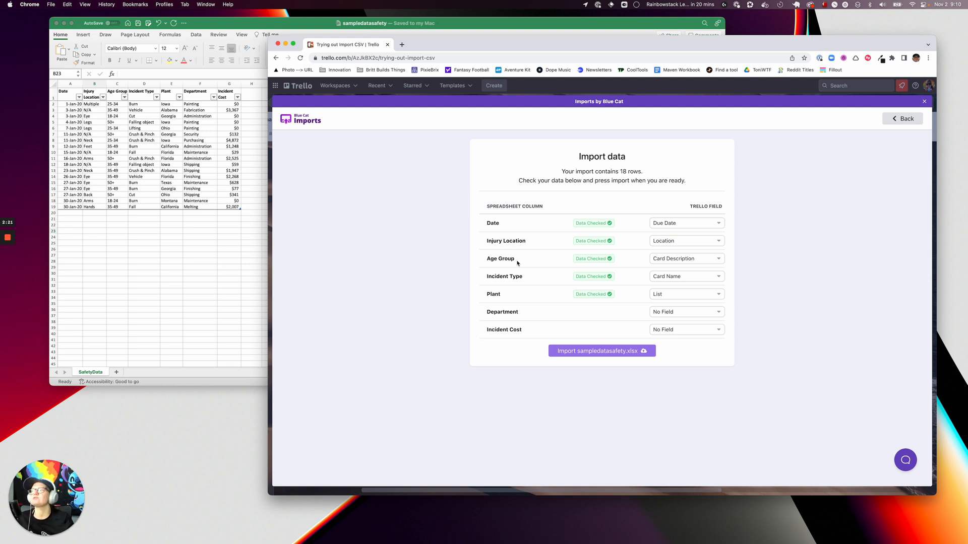
{"action": "mouse_move", "coordinate": [207, 183]}
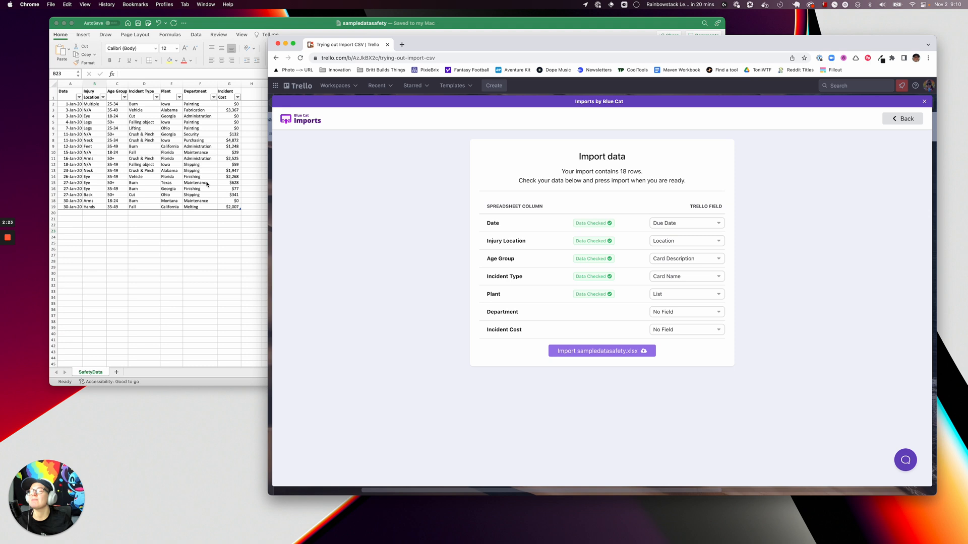
{"action": "mouse_move", "coordinate": [401, 217]}
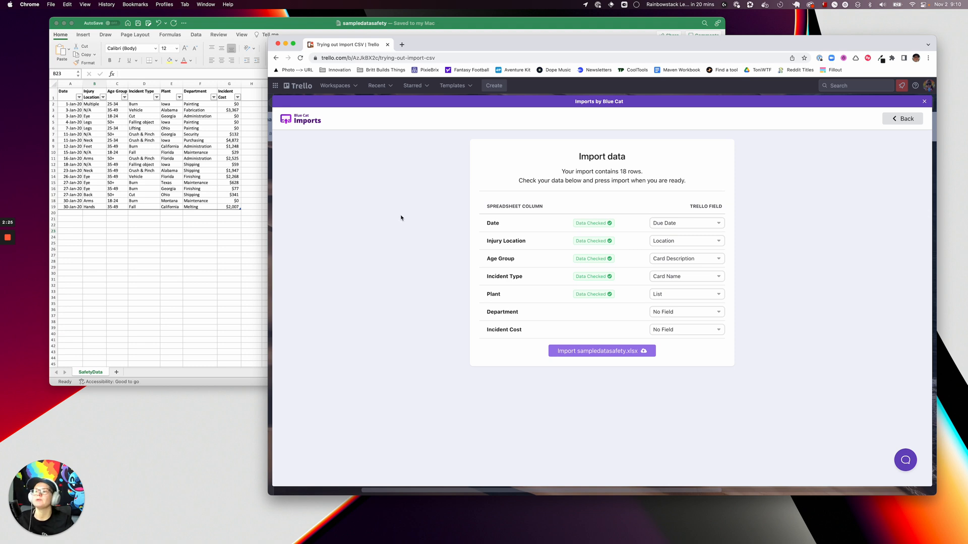
{"action": "mouse_move", "coordinate": [439, 294]}
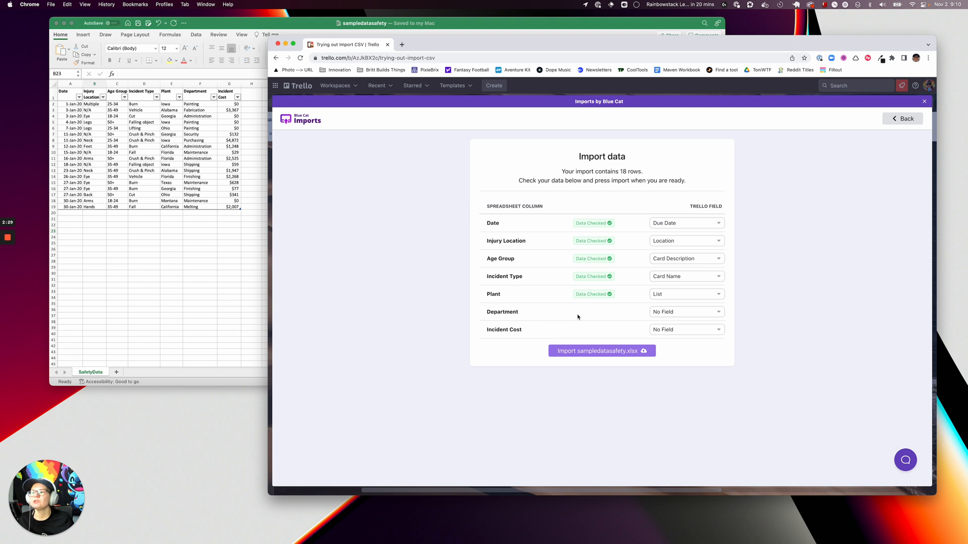
{"action": "left_click", "coordinate": [685, 312]}
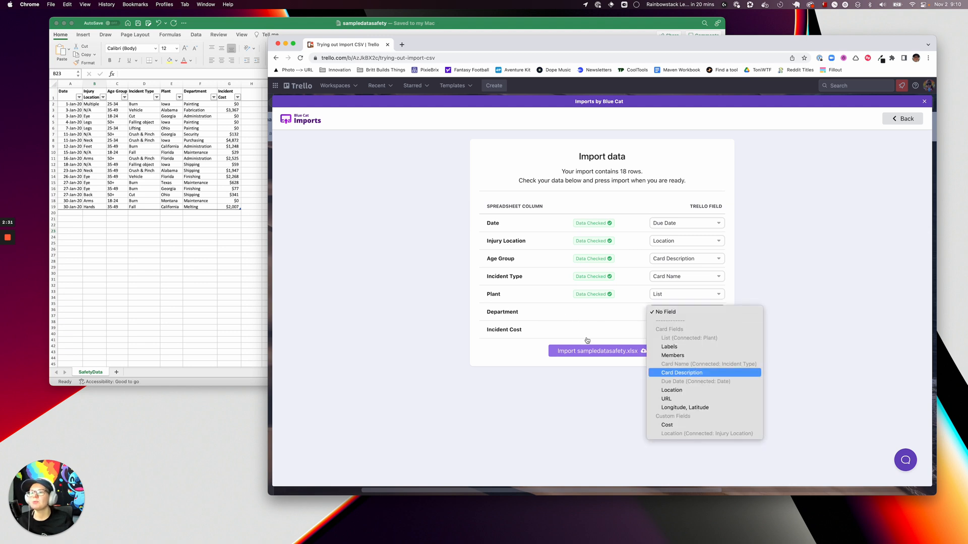
{"action": "left_click", "coordinate": [683, 373]}
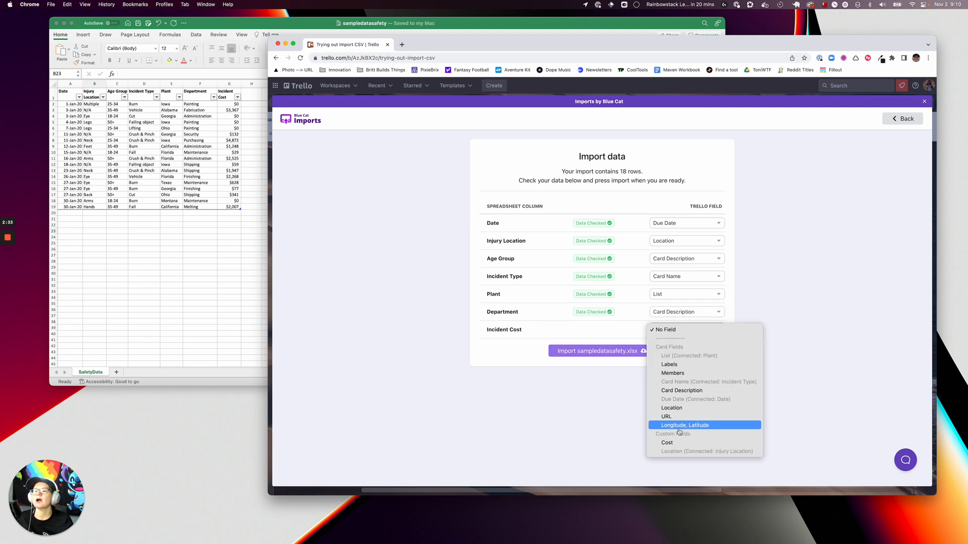
{"action": "left_click", "coordinate": [666, 442]}
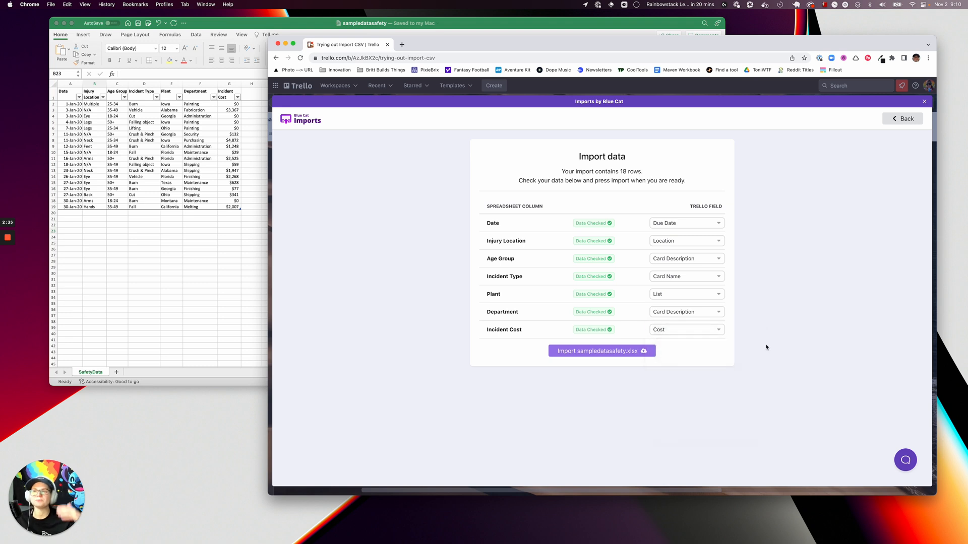
{"action": "mouse_move", "coordinate": [696, 290]}
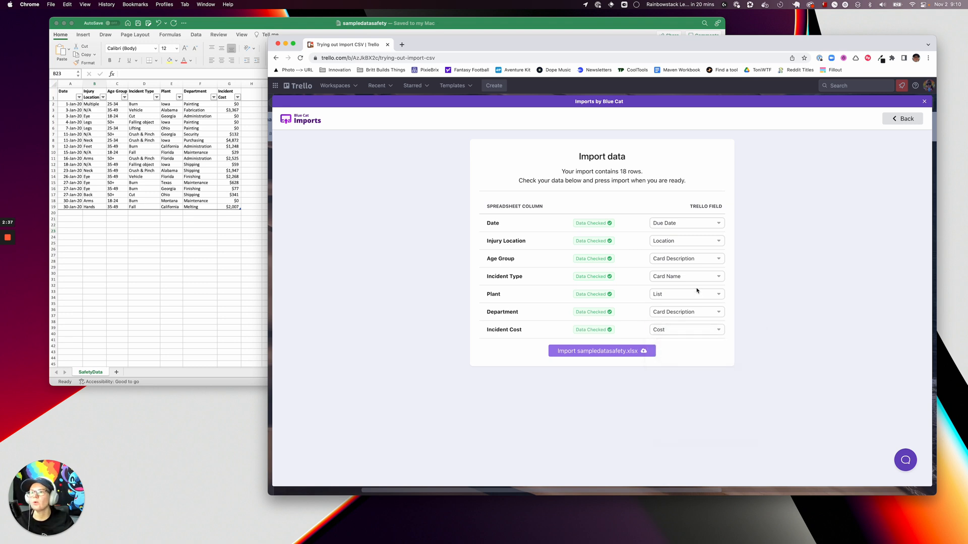
{"action": "left_click", "coordinate": [686, 240]}
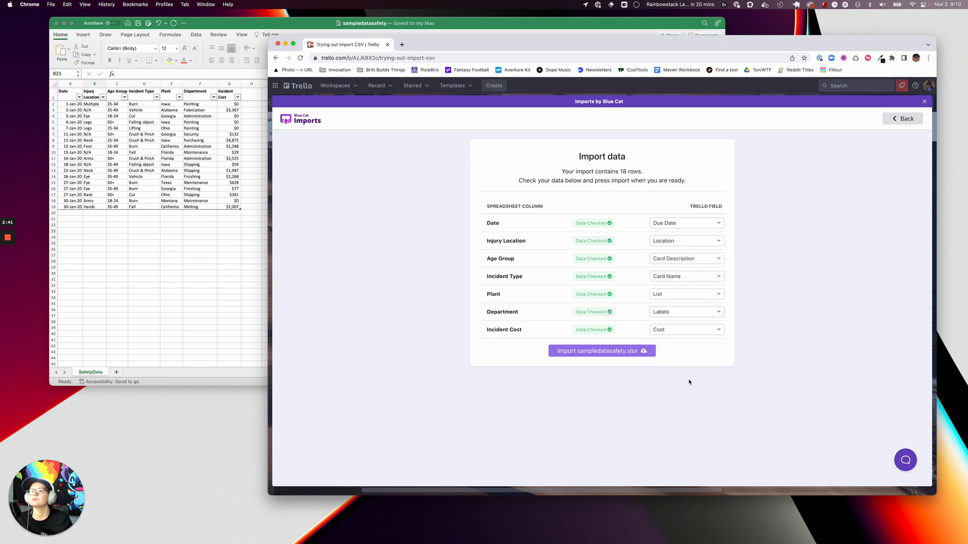
{"action": "left_click", "coordinate": [601, 351]}
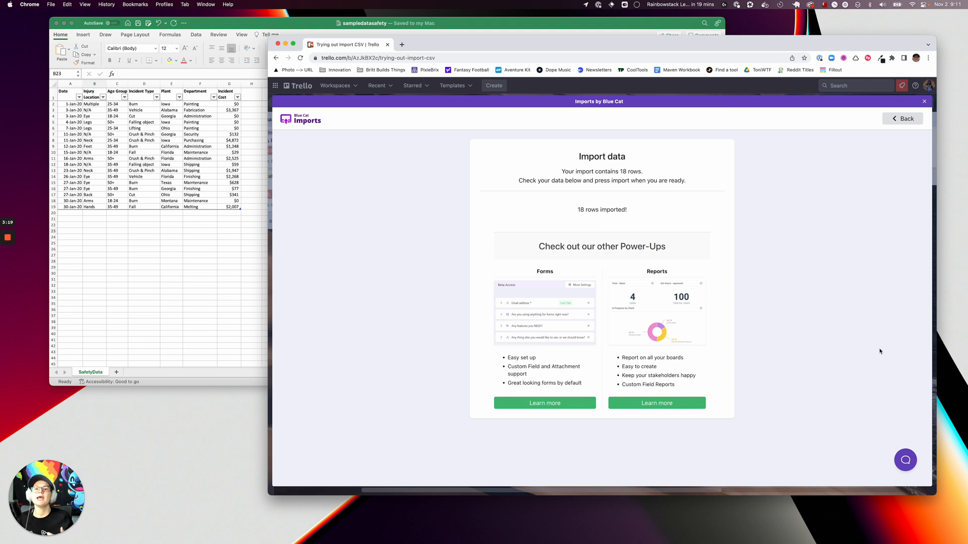
{"action": "mouse_move", "coordinate": [818, 296]}
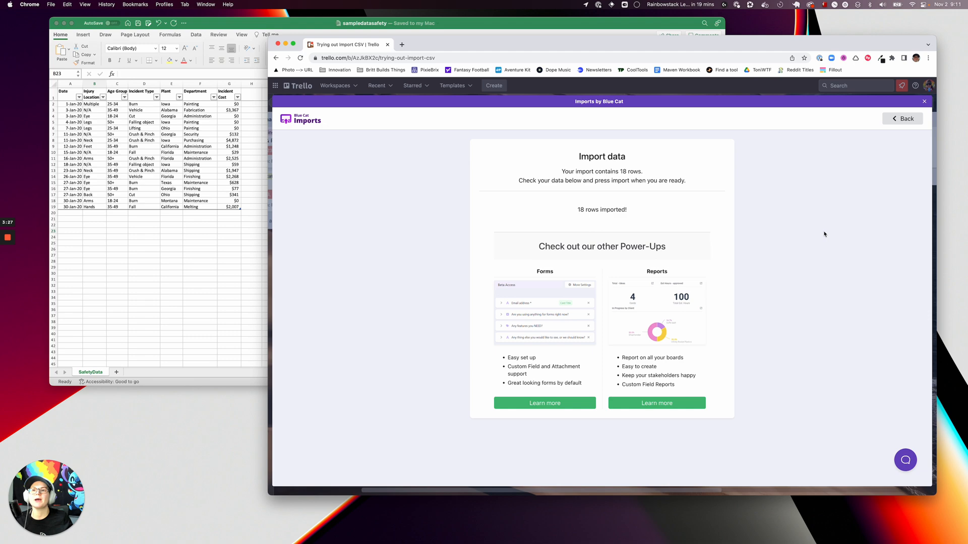
- Close the Imports by Blue Cat panel to show the 18 incident cards across the state lists
{"action": "left_click", "coordinate": [901, 119]}
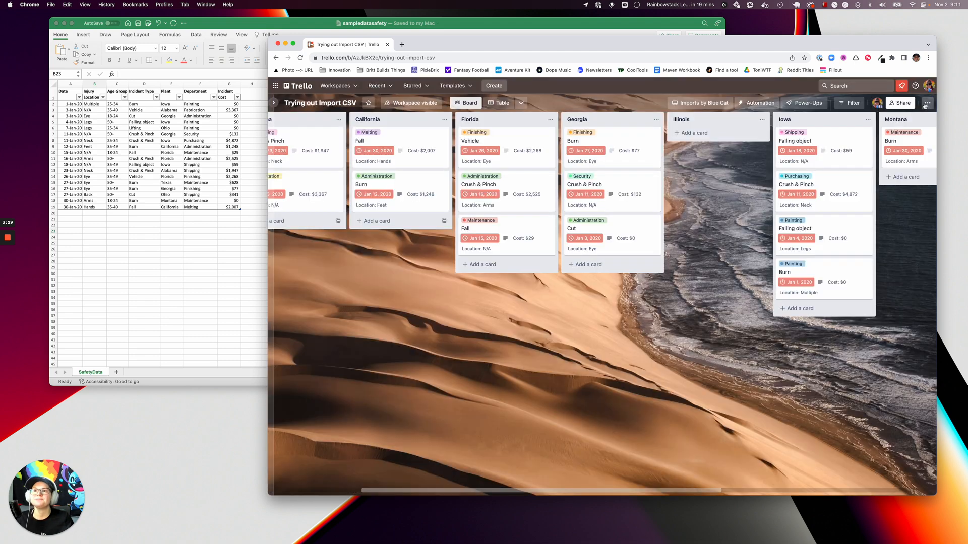
{"action": "mouse_move", "coordinate": [535, 342]}
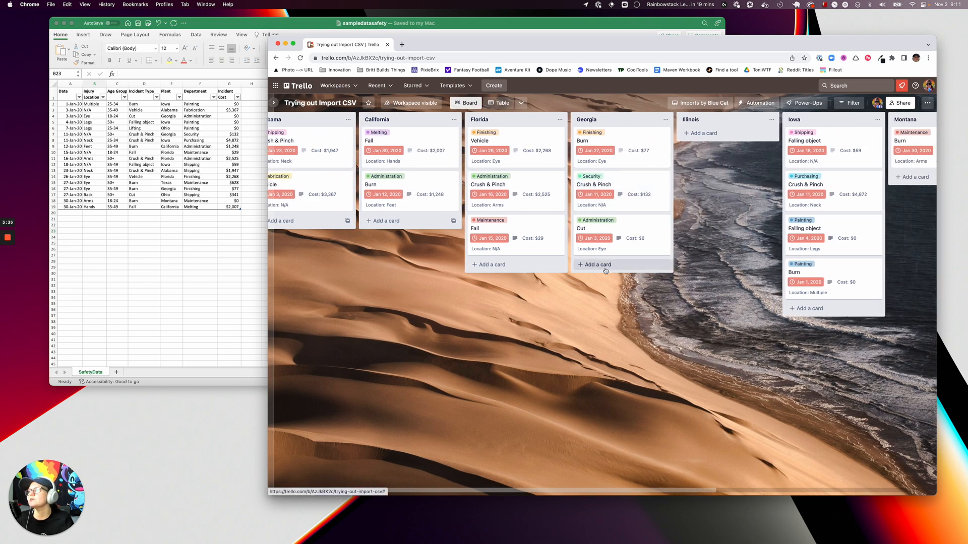
{"action": "scroll", "scroll_direction": "right", "scroll_amount": 3}
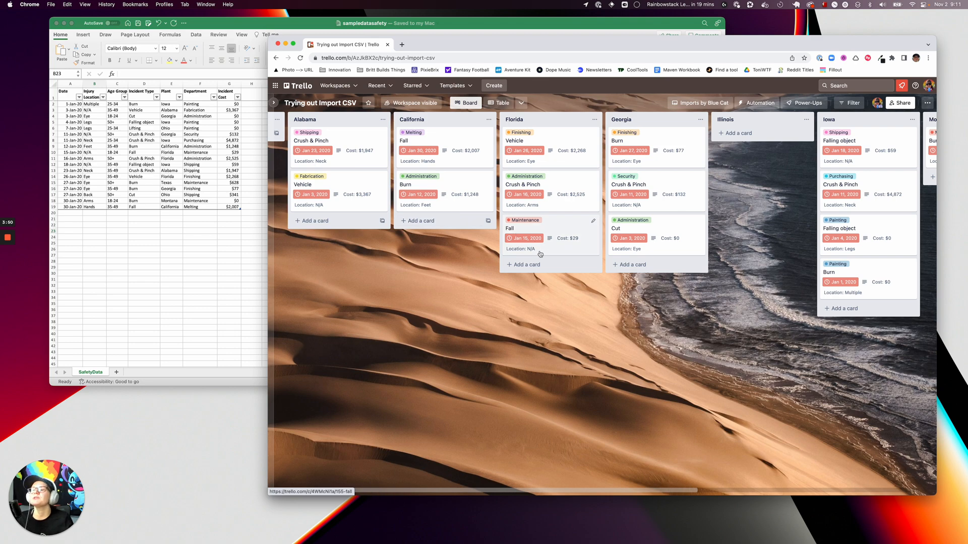
{"action": "mouse_move", "coordinate": [422, 247]}
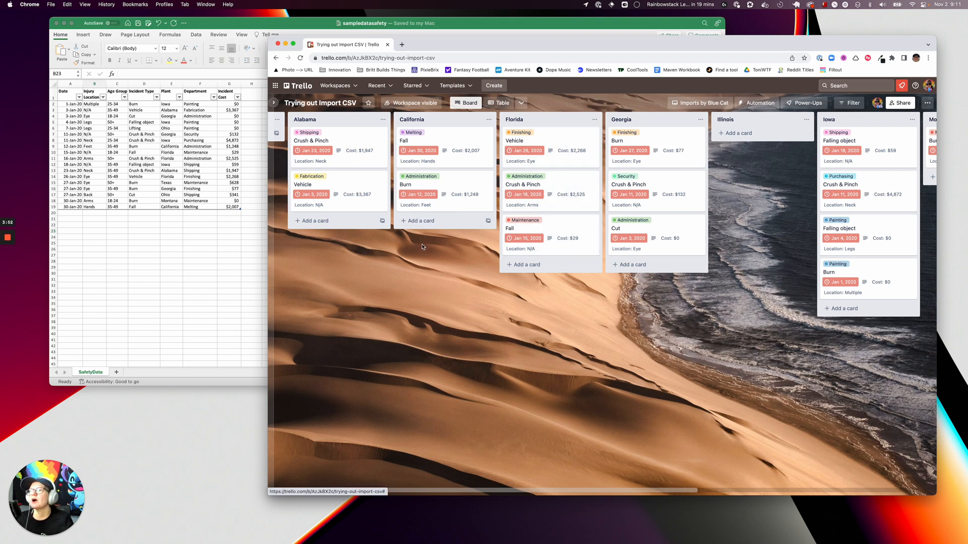
- View the incidents as a table, then add a Calendar view to the board from the views menu
{"action": "left_click", "coordinate": [502, 103]}
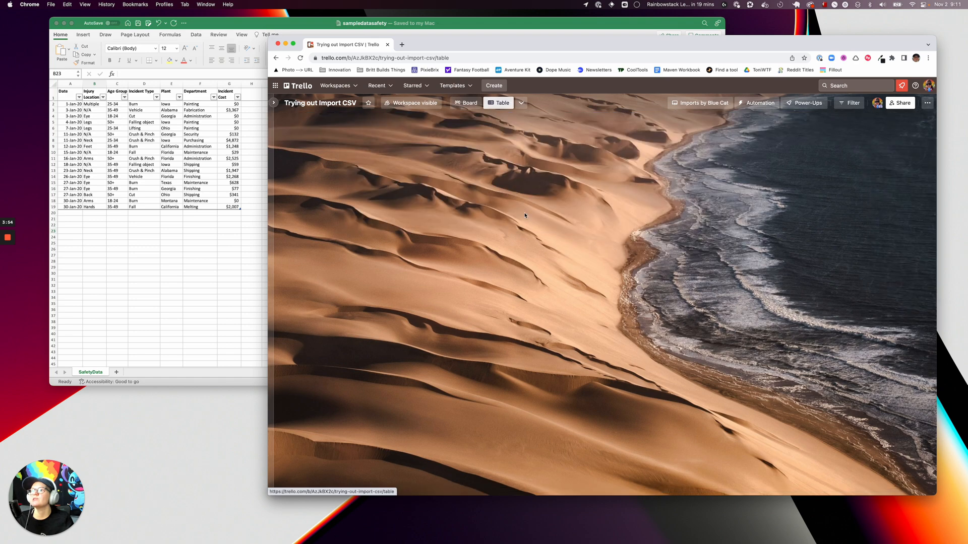
{"action": "left_click", "coordinate": [501, 103]}
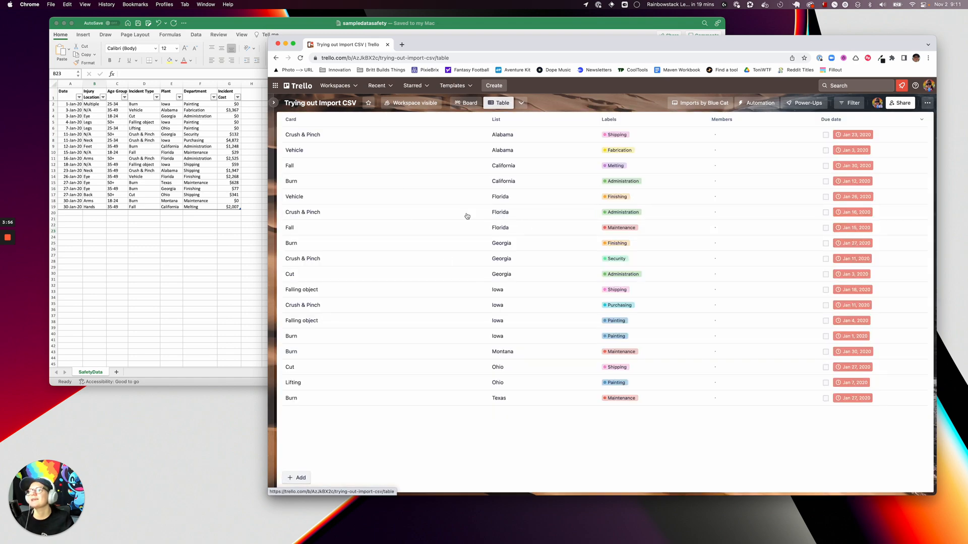
{"action": "left_click", "coordinate": [469, 103]}
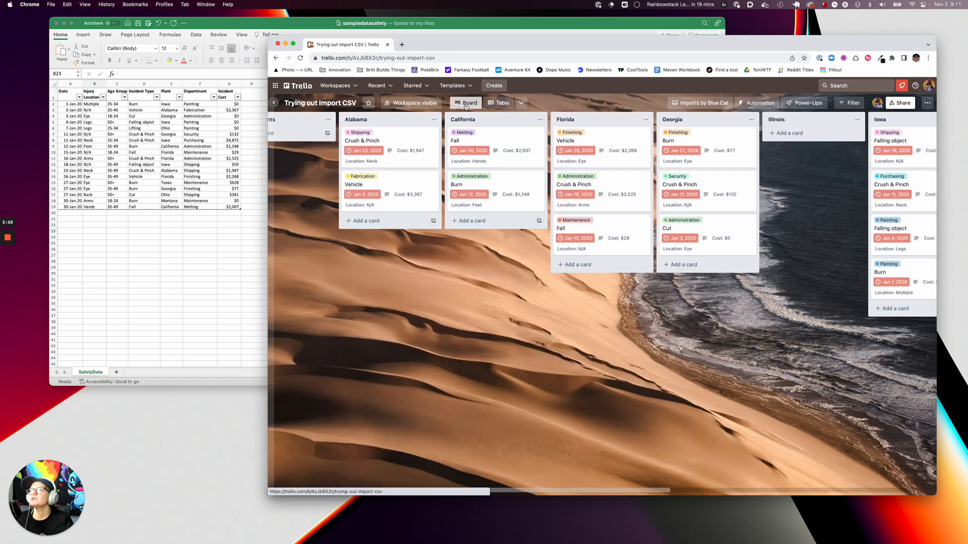
{"action": "left_click", "coordinate": [467, 103]}
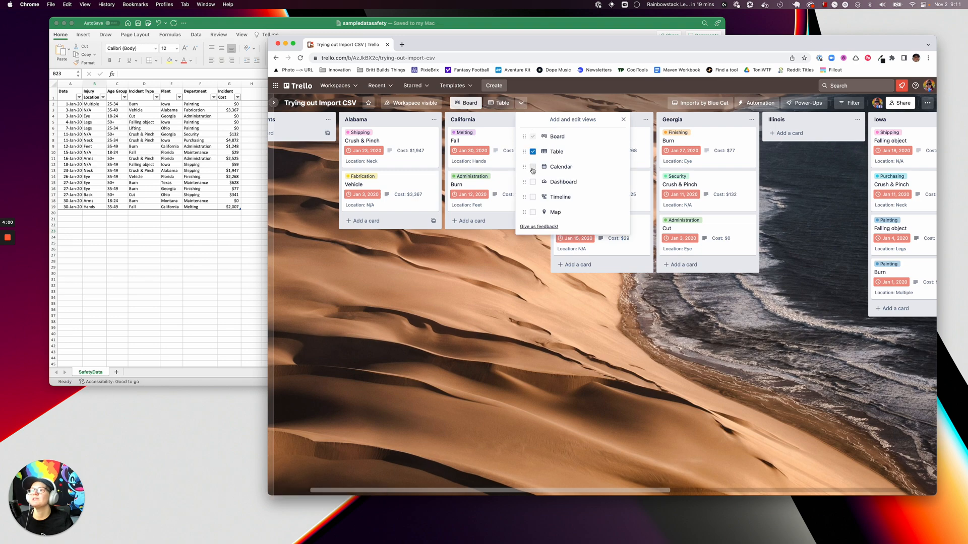
{"action": "left_click", "coordinate": [532, 166]}
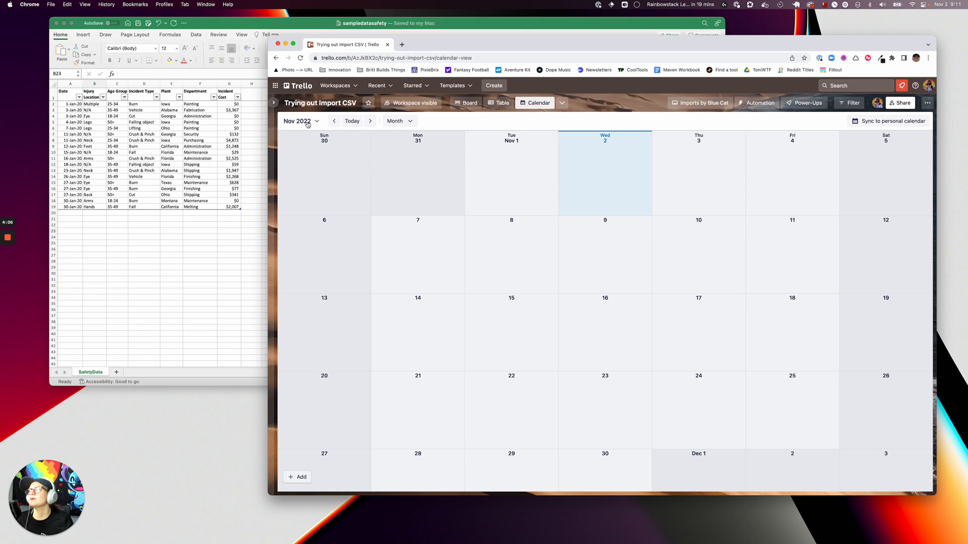
- Show January 2020 on the calendar, inspect the Crush & Pinch incident on the 16th, then return to the board
{"action": "left_click", "coordinate": [296, 120]}
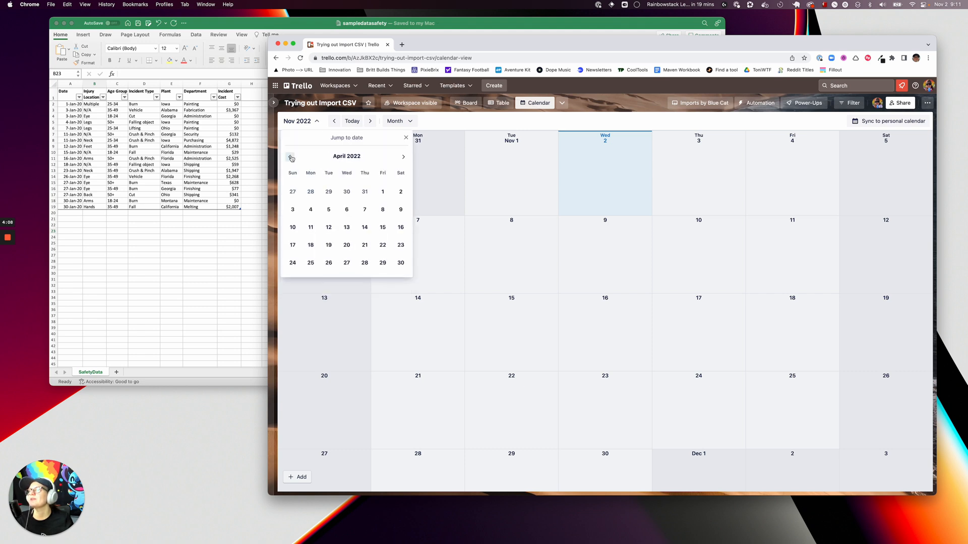
{"action": "left_click", "coordinate": [291, 156]}
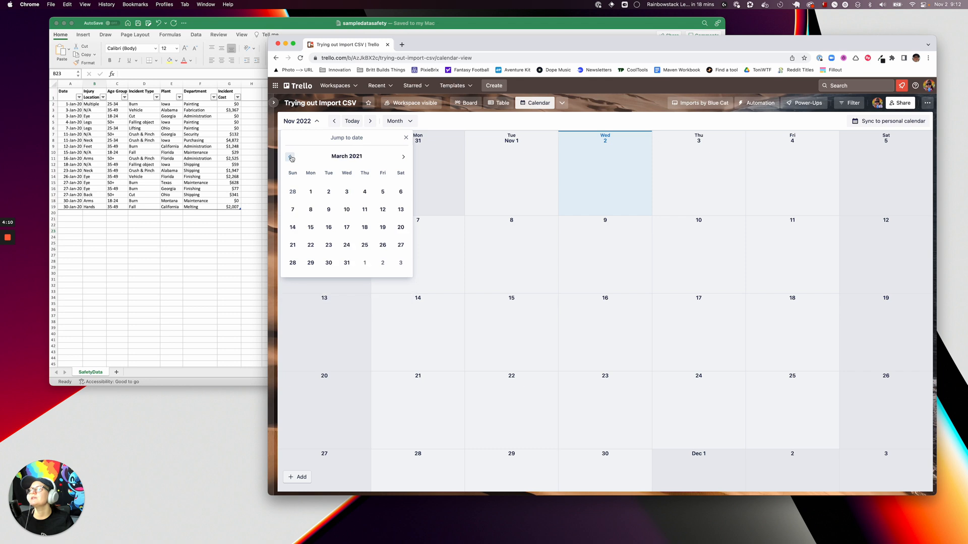
{"action": "left_click", "coordinate": [290, 156]}
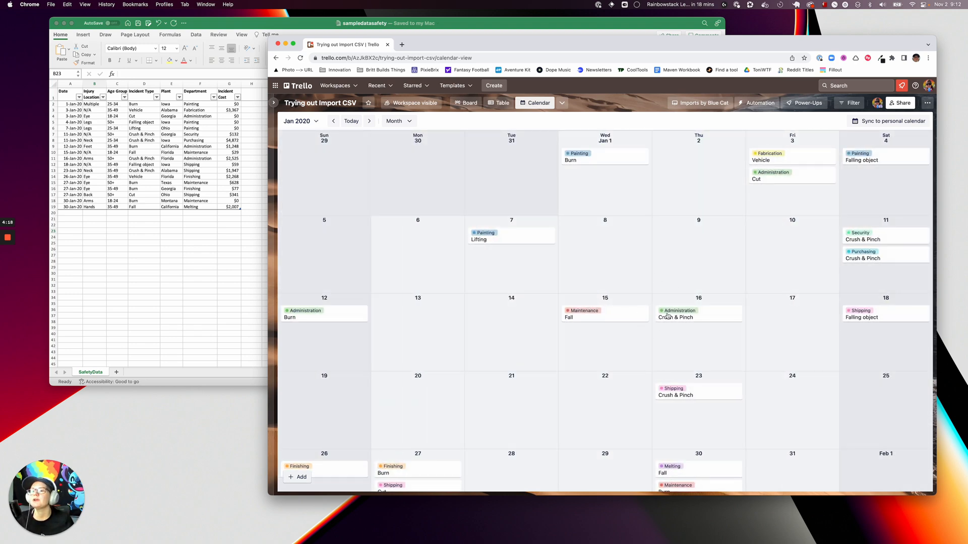
{"action": "left_click", "coordinate": [676, 318]}
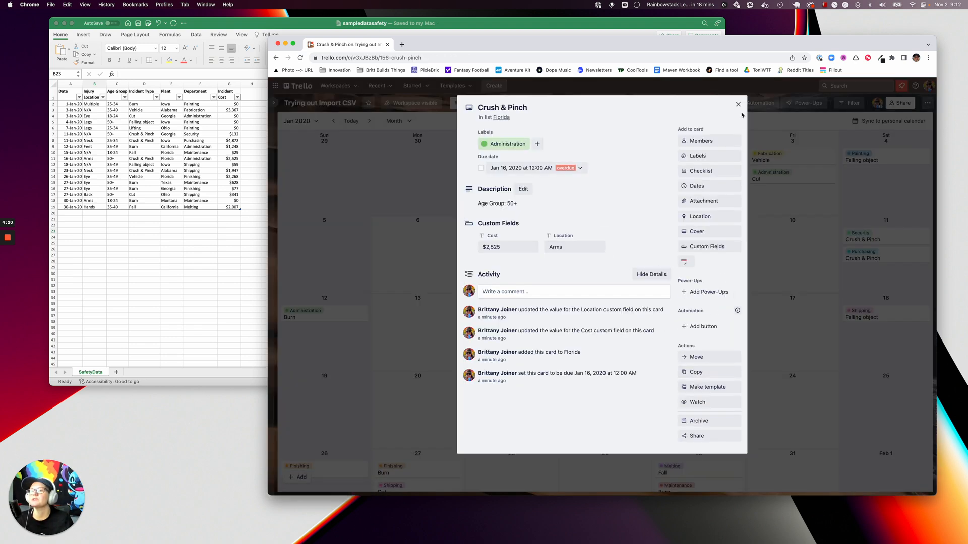
{"action": "left_click", "coordinate": [738, 104]}
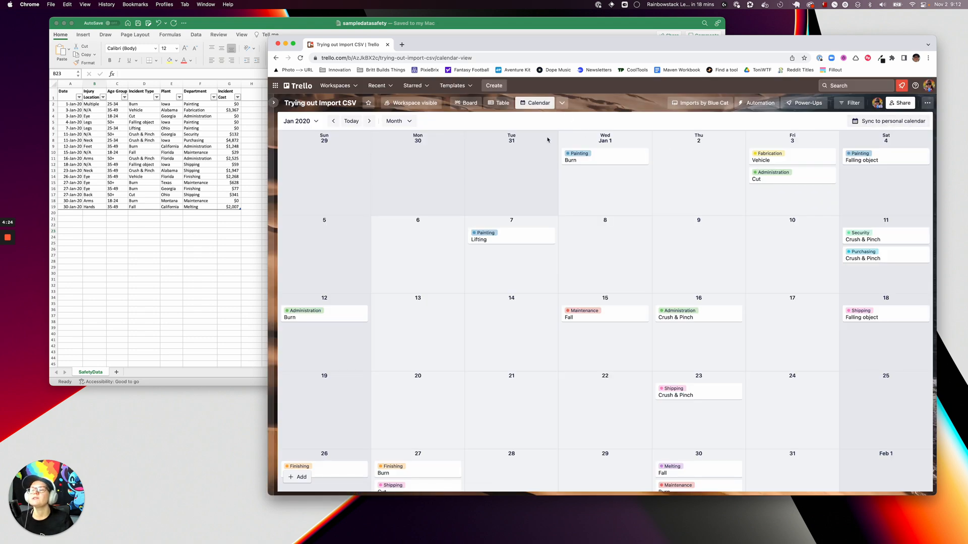
{"action": "mouse_move", "coordinate": [656, 106]}
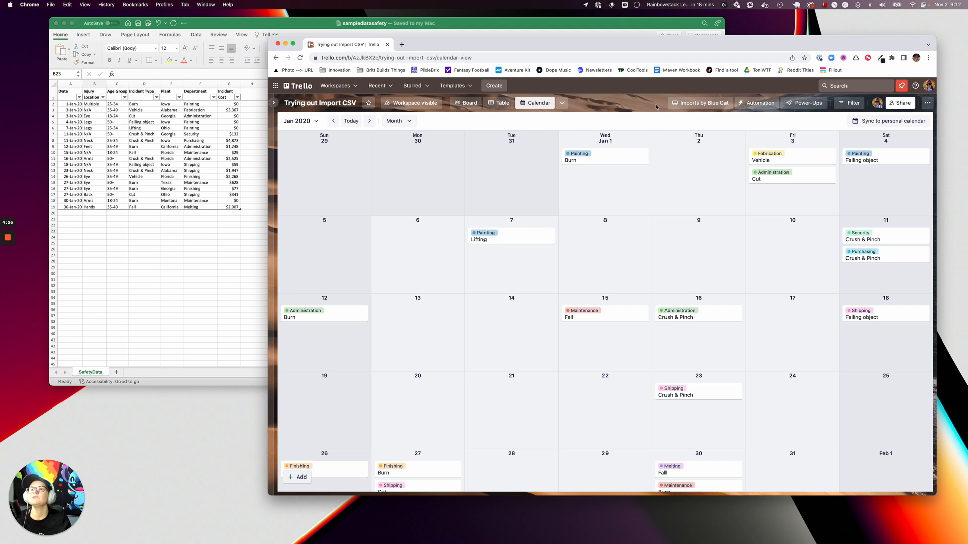
{"action": "mouse_move", "coordinate": [564, 118]}
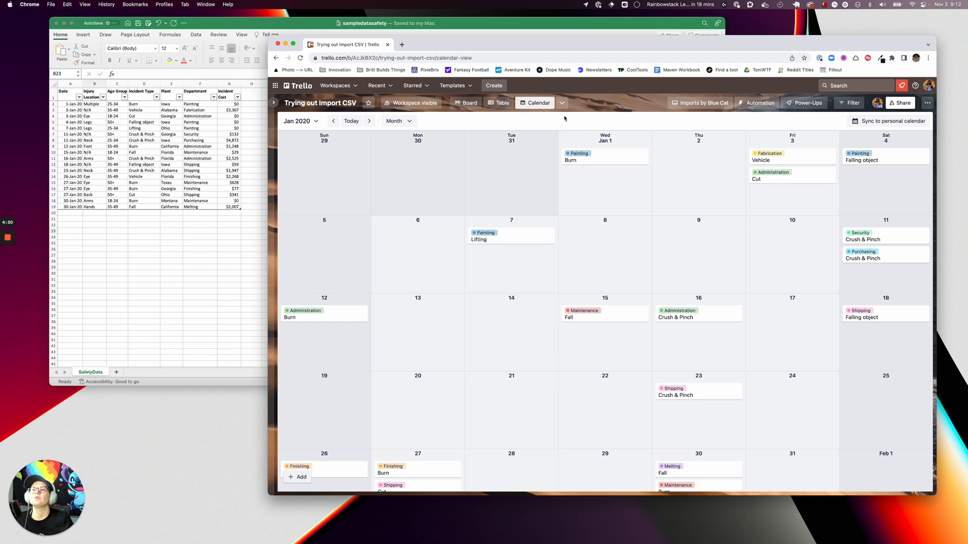
{"action": "mouse_move", "coordinate": [510, 135]}
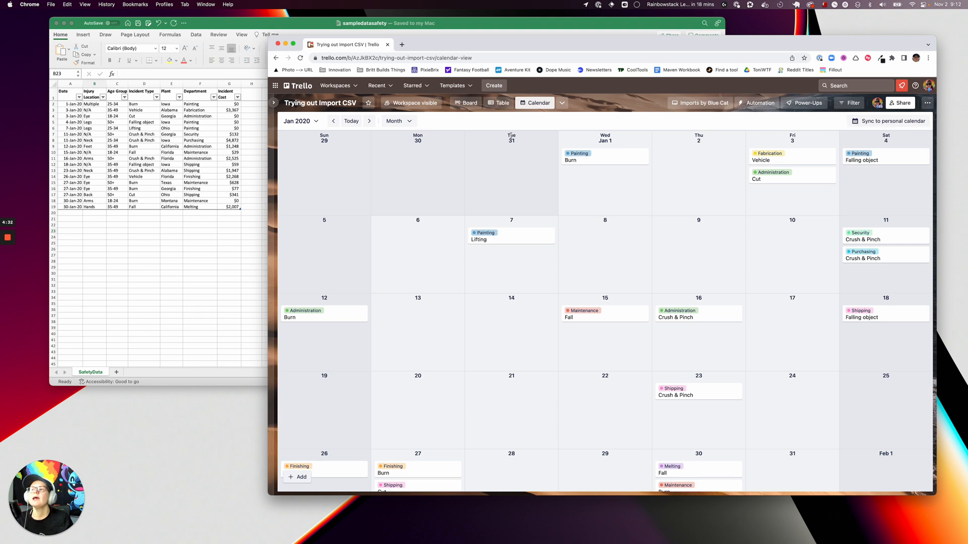
{"action": "left_click", "coordinate": [467, 103]}
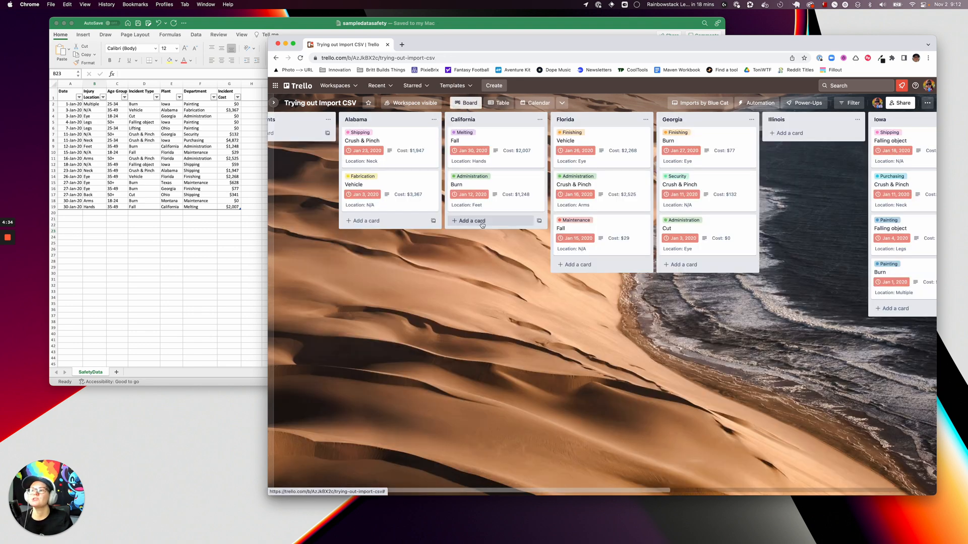